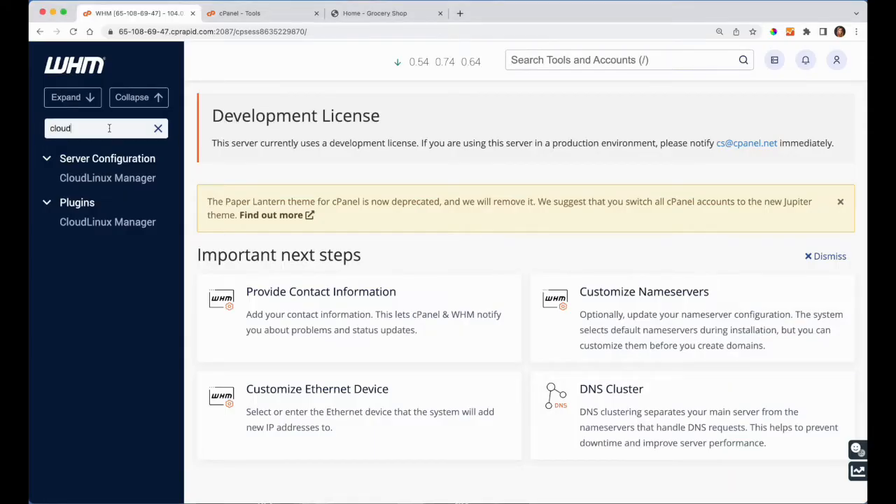
# Step: Filter the WHM sidebar for 'cloud' and open the CloudLinux Manager dashboard
pyautogui.click(107, 177)
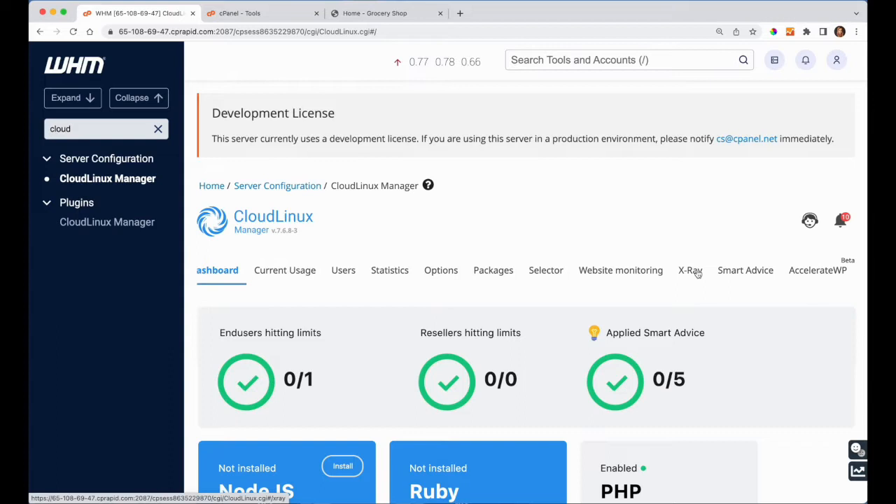
# Step: Open the Smart Advice tab and scroll to the five suggestions for cldemo's WordPress sites
pyautogui.click(745, 270)
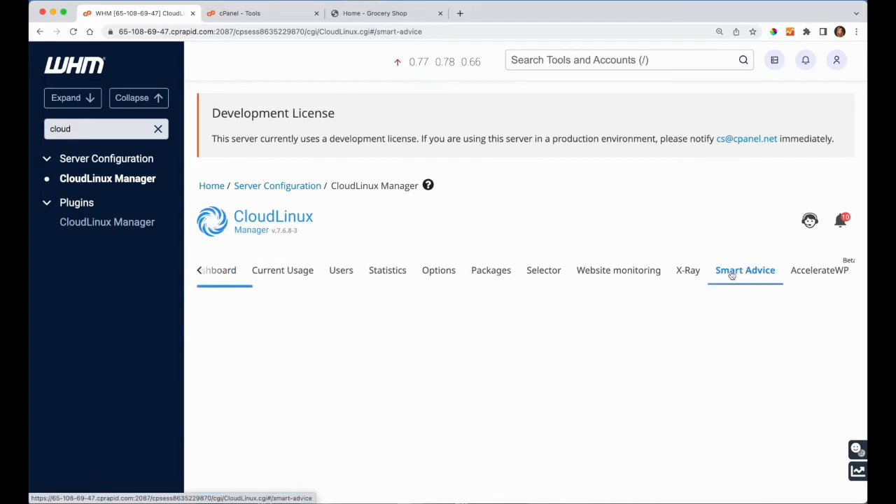
pyautogui.click(745, 271)
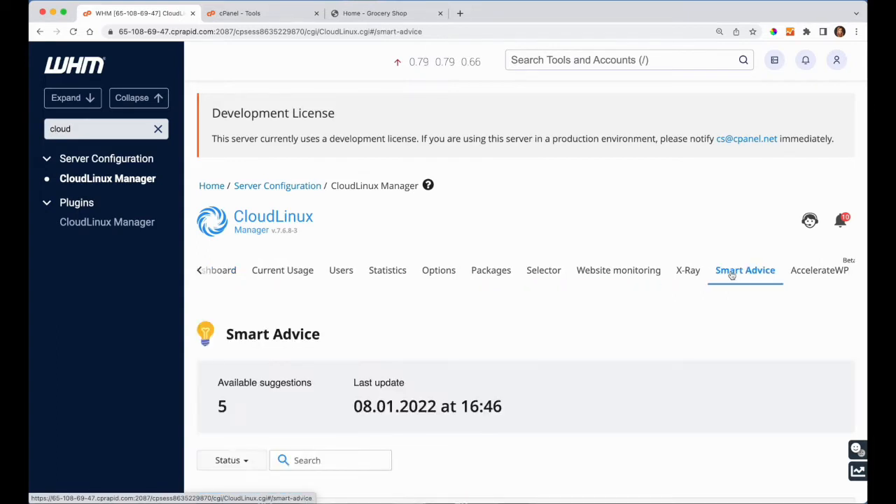
pyautogui.scroll(-3)
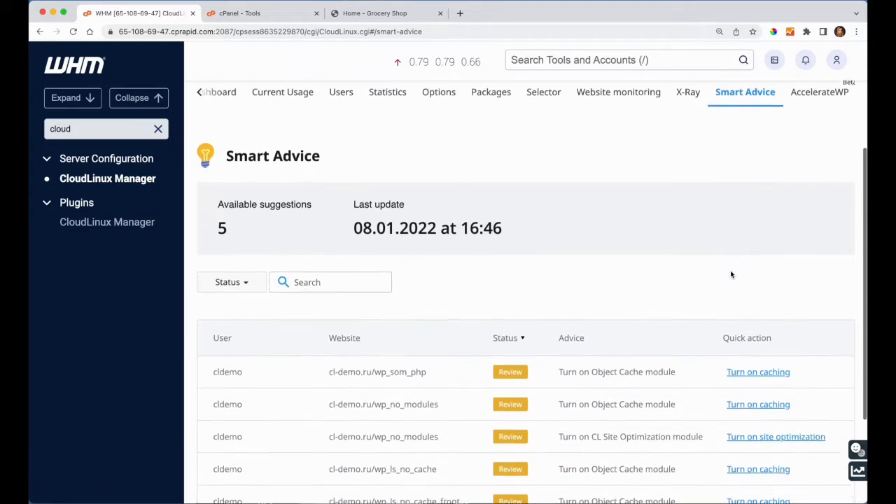
pyautogui.scroll(-3)
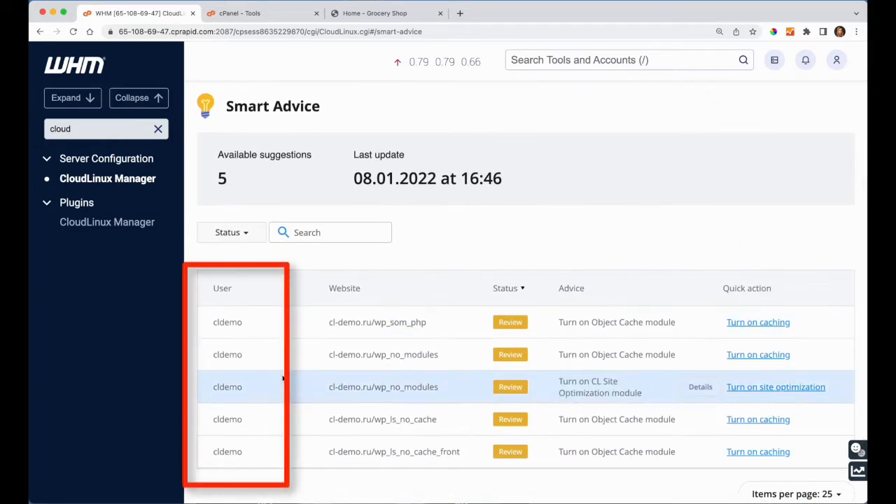
pyautogui.moveTo(371, 304)
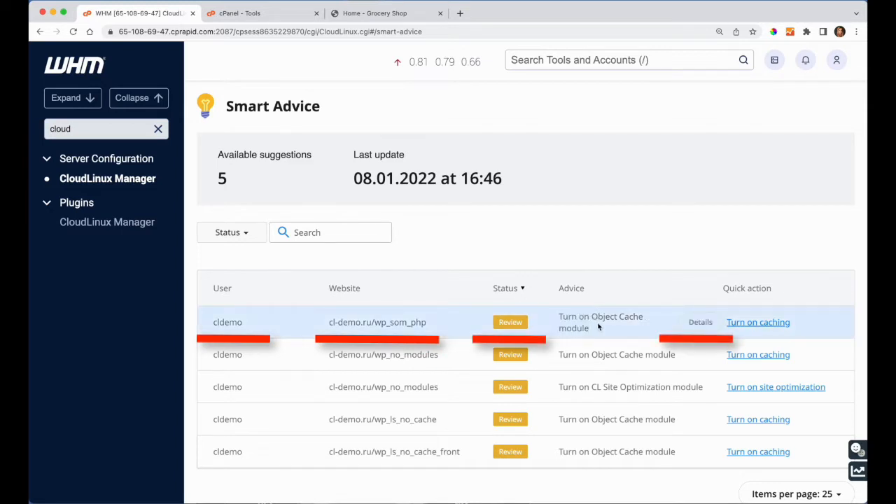
pyautogui.moveTo(695, 328)
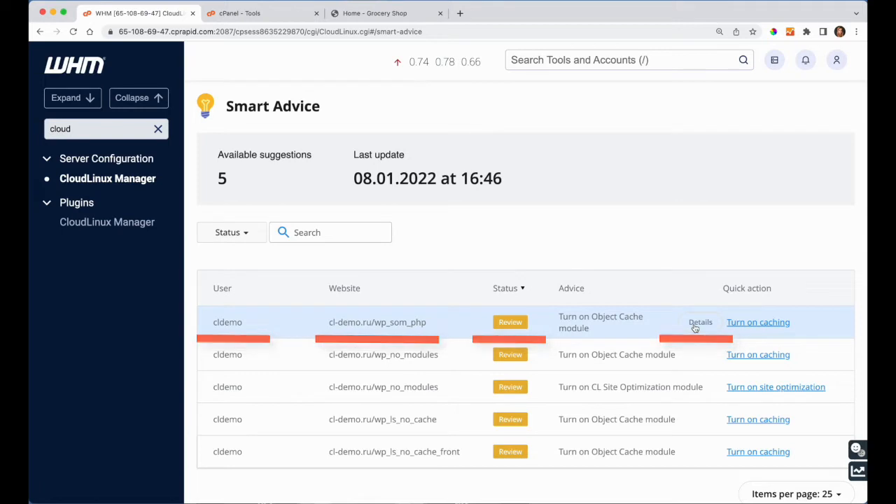
pyautogui.click(701, 322)
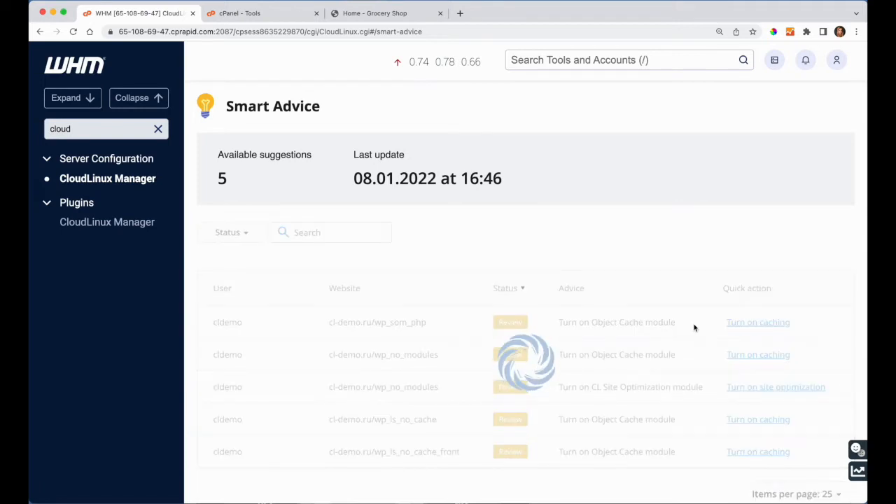
pyautogui.click(758, 322)
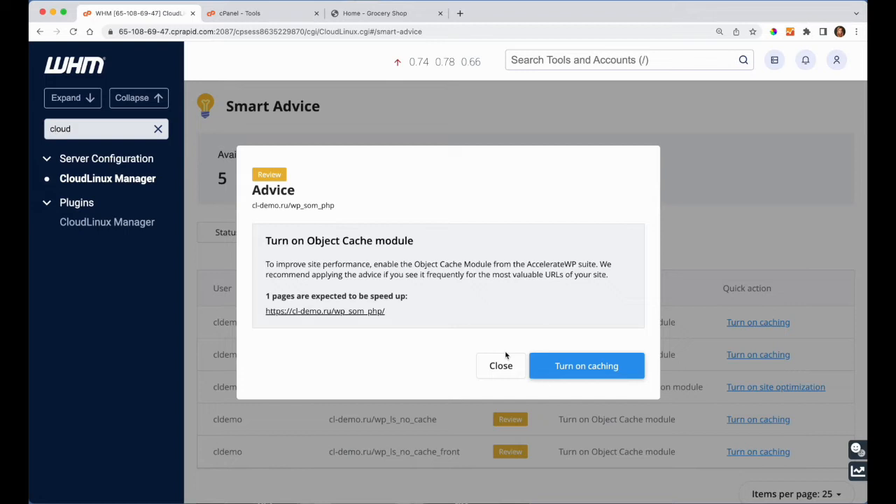
pyautogui.click(500, 365)
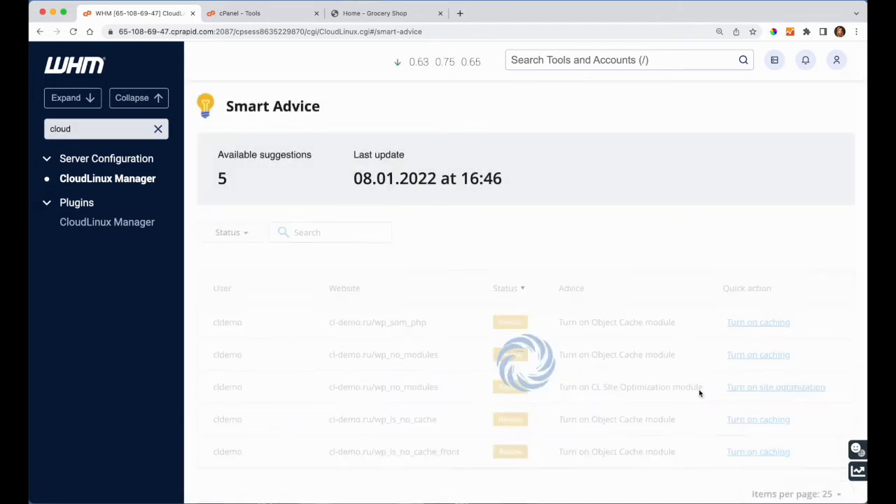
pyautogui.click(776, 387)
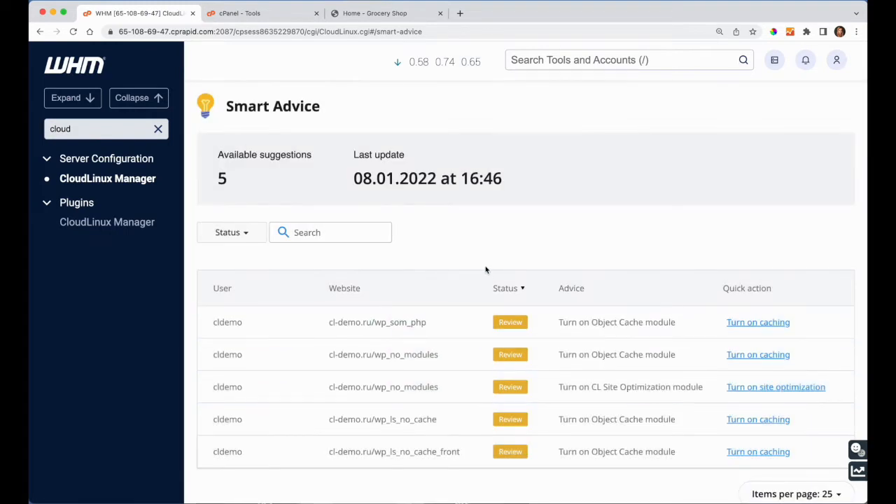
pyautogui.scroll(3)
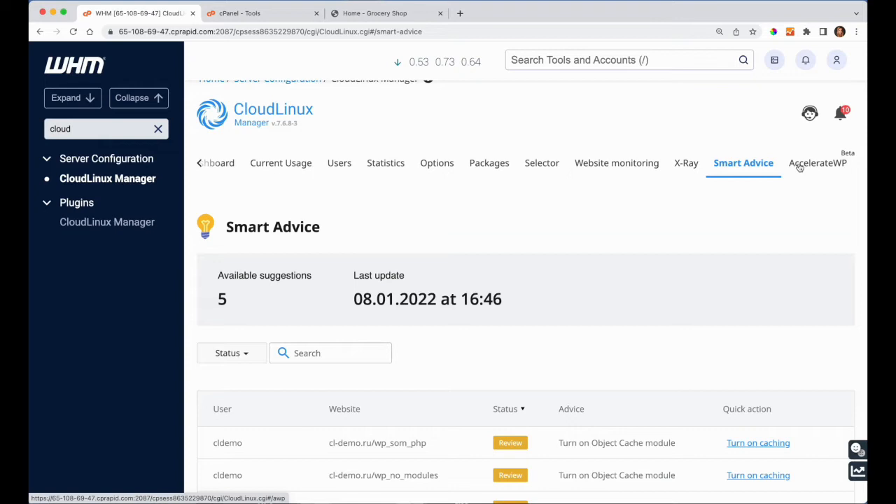
# Step: View the AccelerateWP overview of 24 WordPress sites, then move to the cPanel Tools page
pyautogui.click(815, 163)
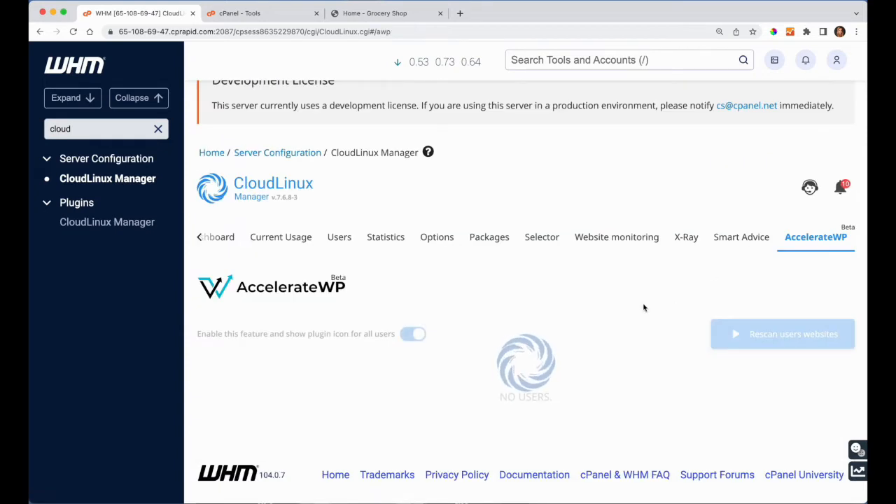
pyautogui.click(413, 334)
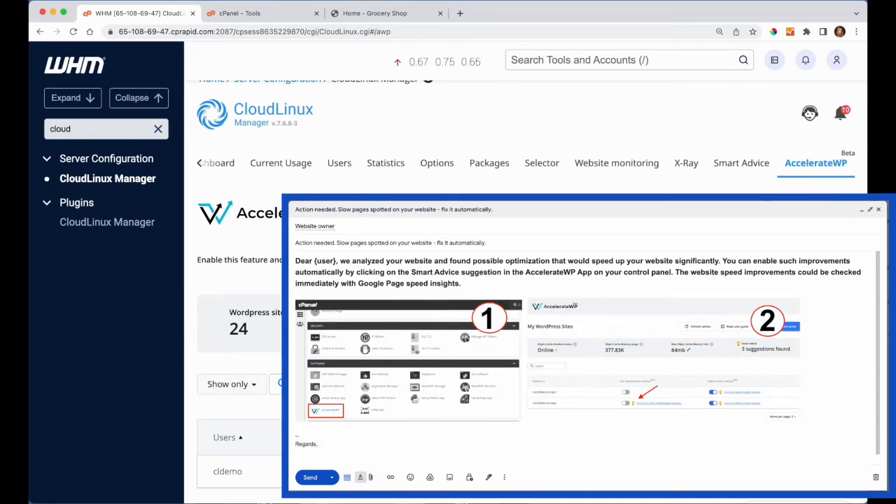
pyautogui.click(259, 13)
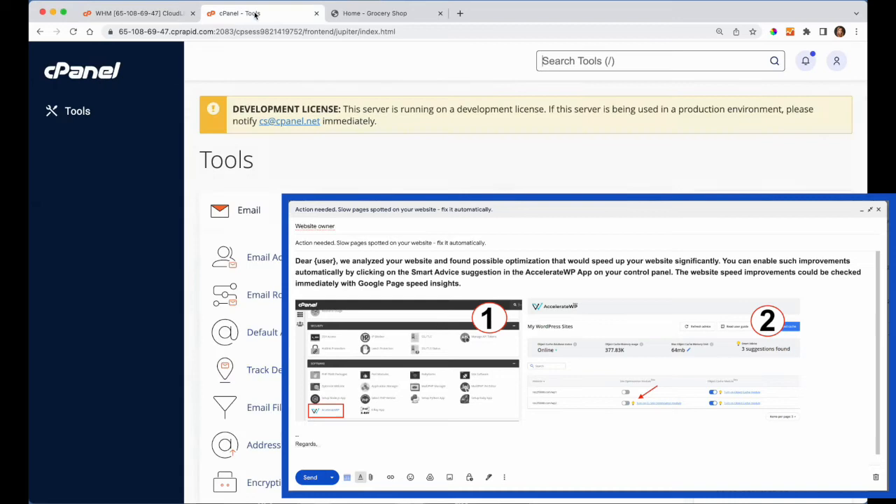
# Step: Search cPanel tools for 'acc' and open AccelerateWP
pyautogui.click(878, 208)
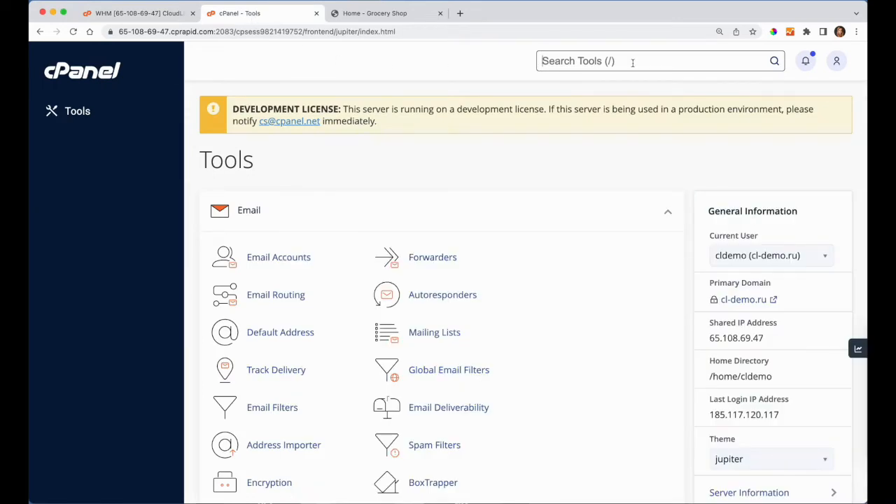
pyautogui.write('acc')
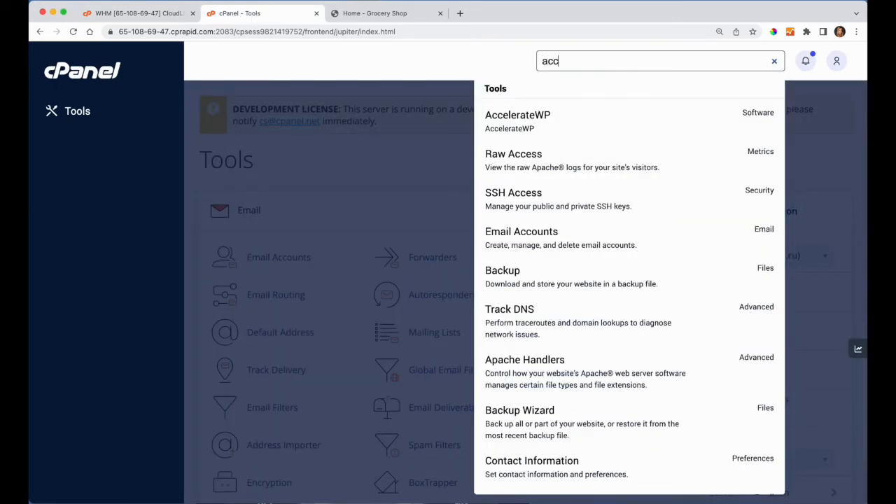
pyautogui.click(518, 114)
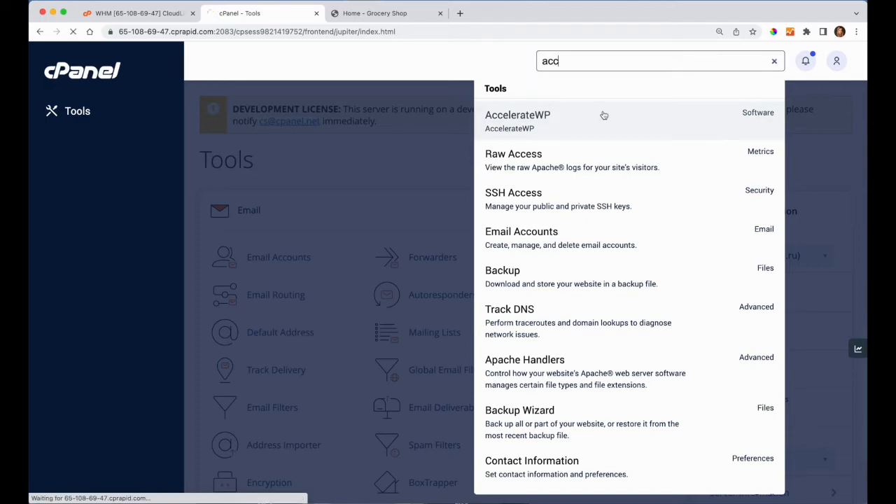
pyautogui.click(518, 119)
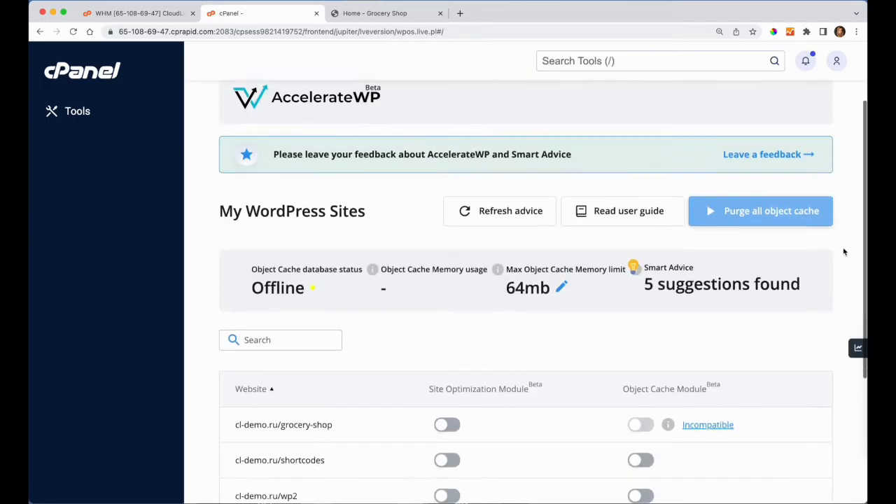
# Step: Enable Site Optimization and Object Cache for wp_no_modules, then return to WHM
pyautogui.scroll(-3)
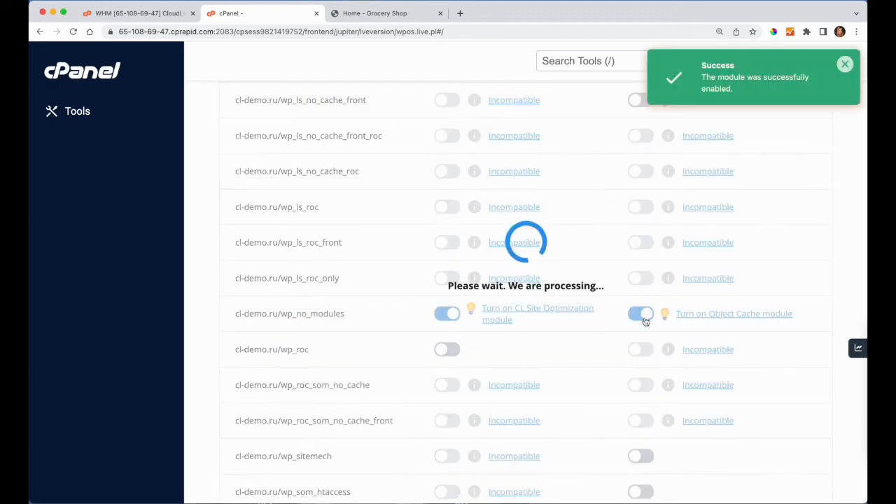
pyautogui.click(374, 13)
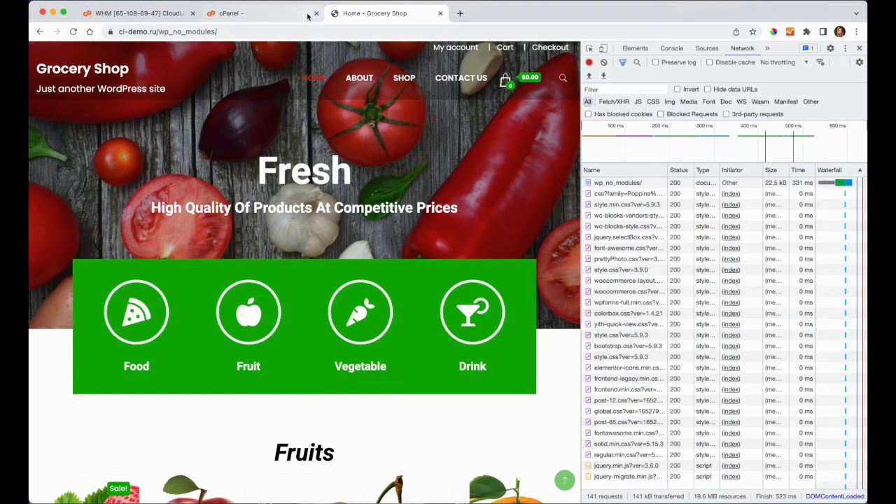
pyautogui.click(259, 13)
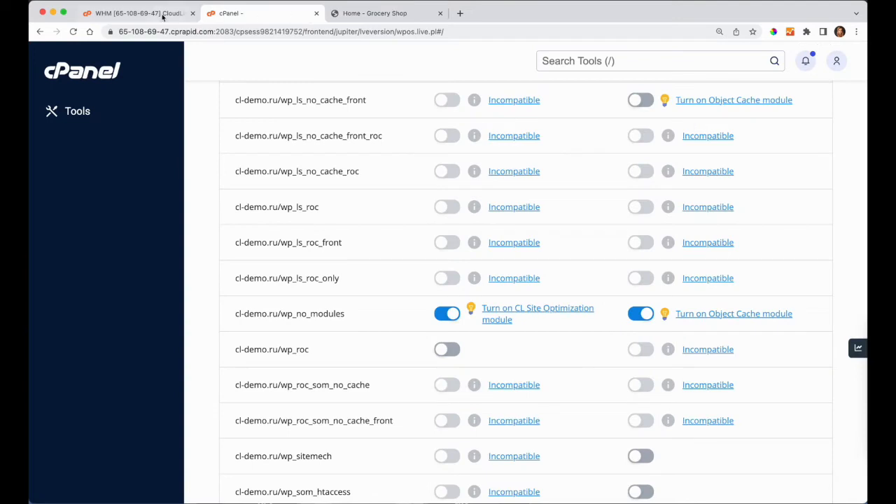
pyautogui.click(136, 13)
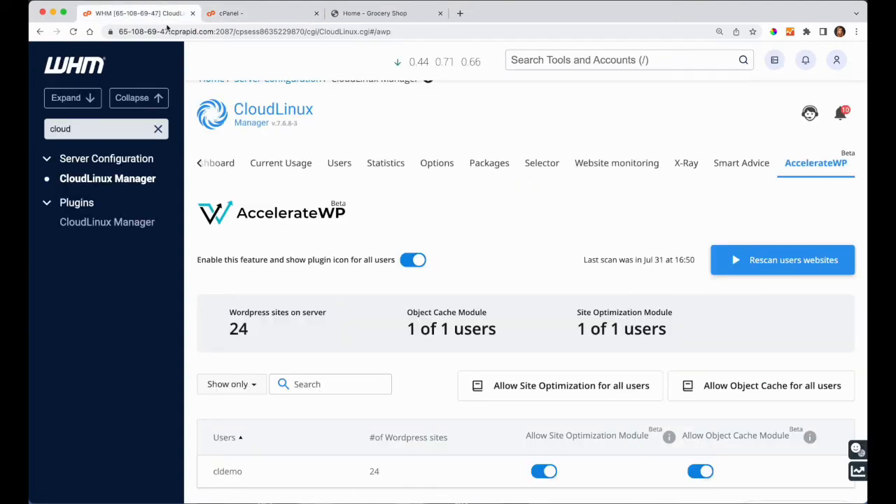
# Step: Apply the Object Cache advice for wp_no_modules from Smart Advice, leaving it pending at 0%
pyautogui.click(741, 162)
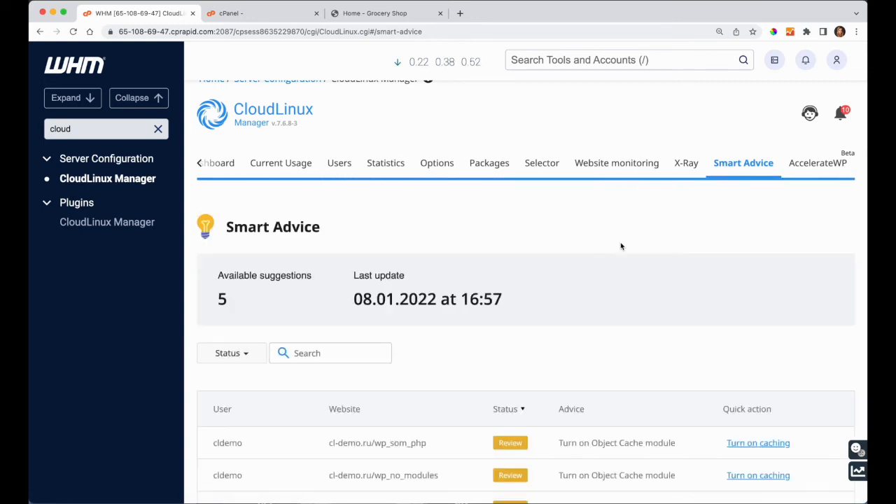
pyautogui.scroll(-3)
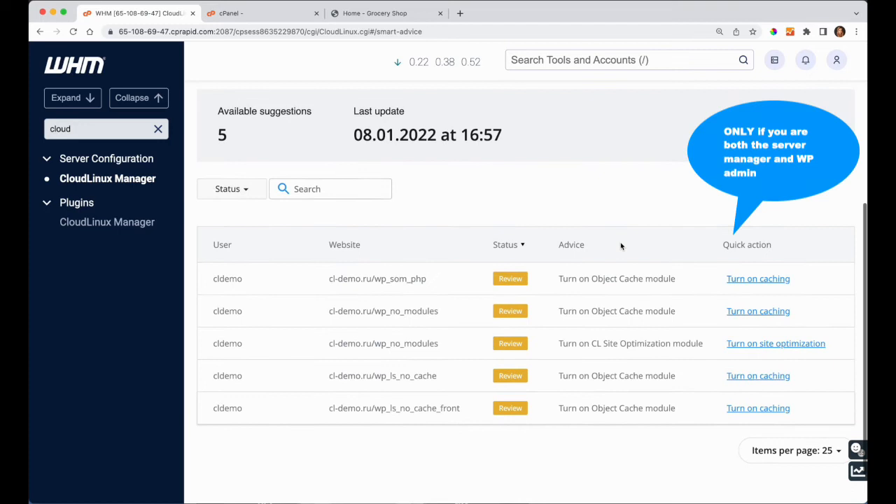
pyautogui.moveTo(655, 270)
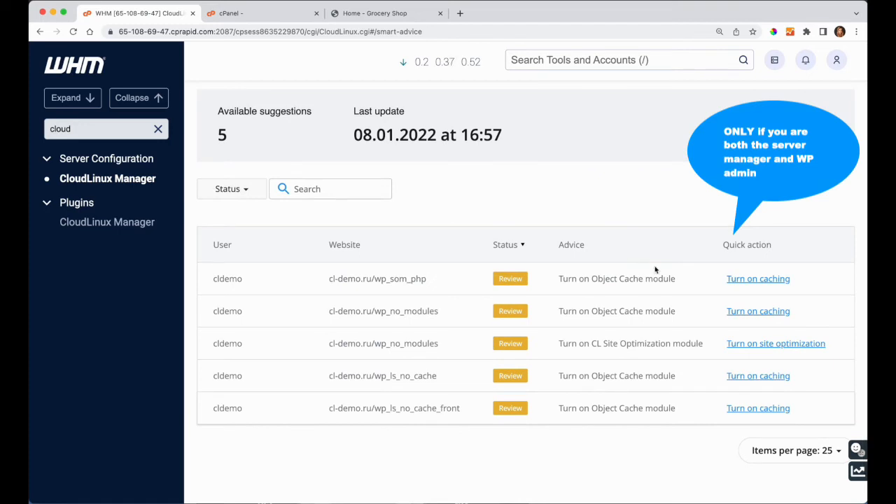
pyautogui.click(758, 311)
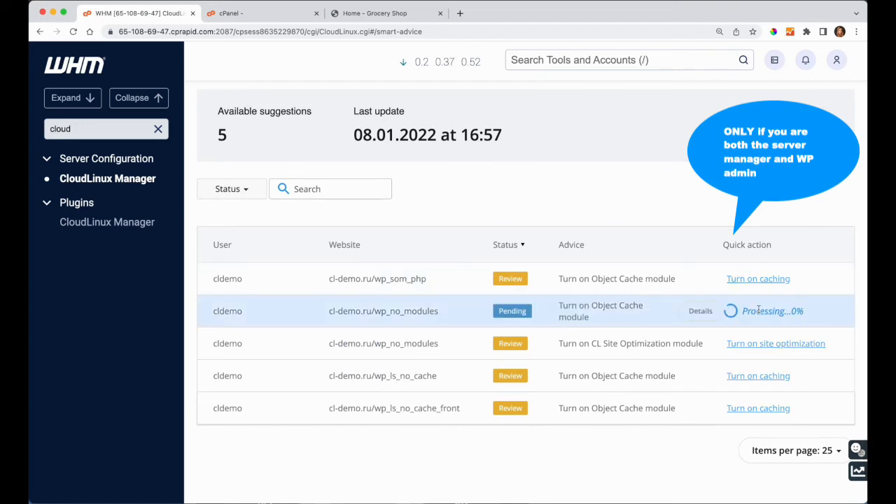